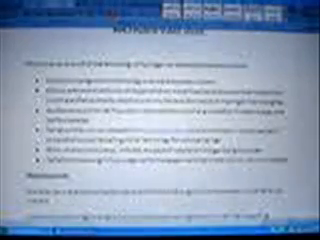
scroll("down", 3)
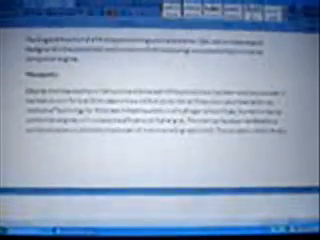
scroll("down", 3)
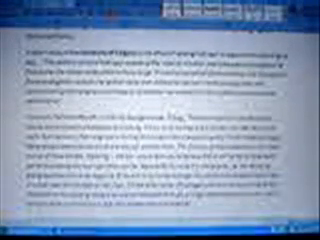
scroll("down", 3)
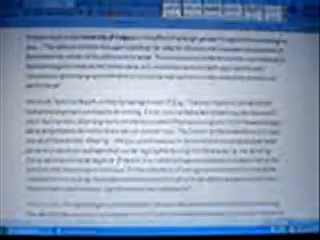